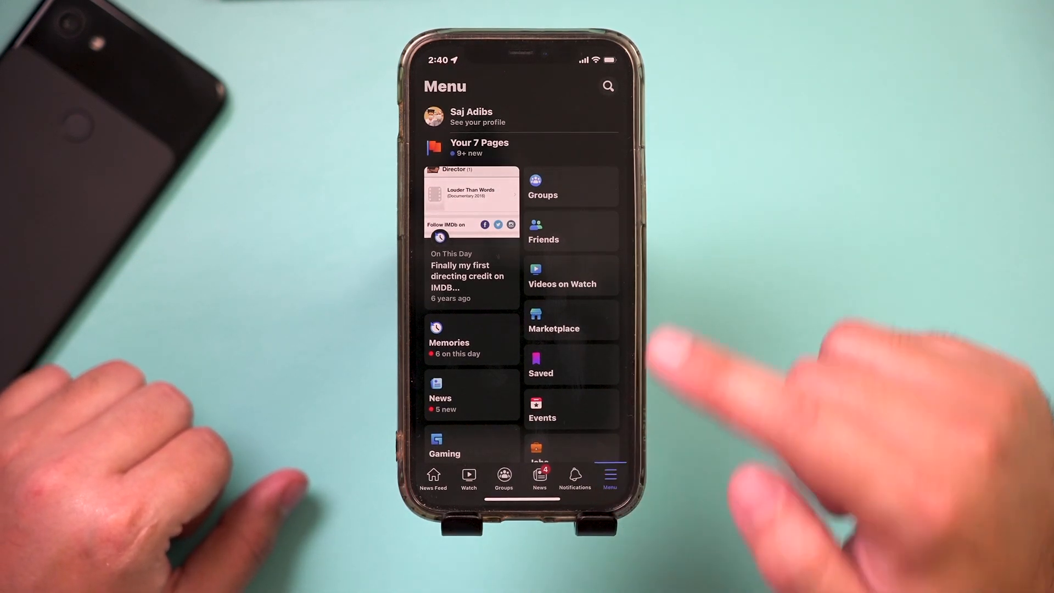
Start the privacy checkup from Privacy Shortcuts' 'Review a few important privacy settings'.
scroll("down", 3)
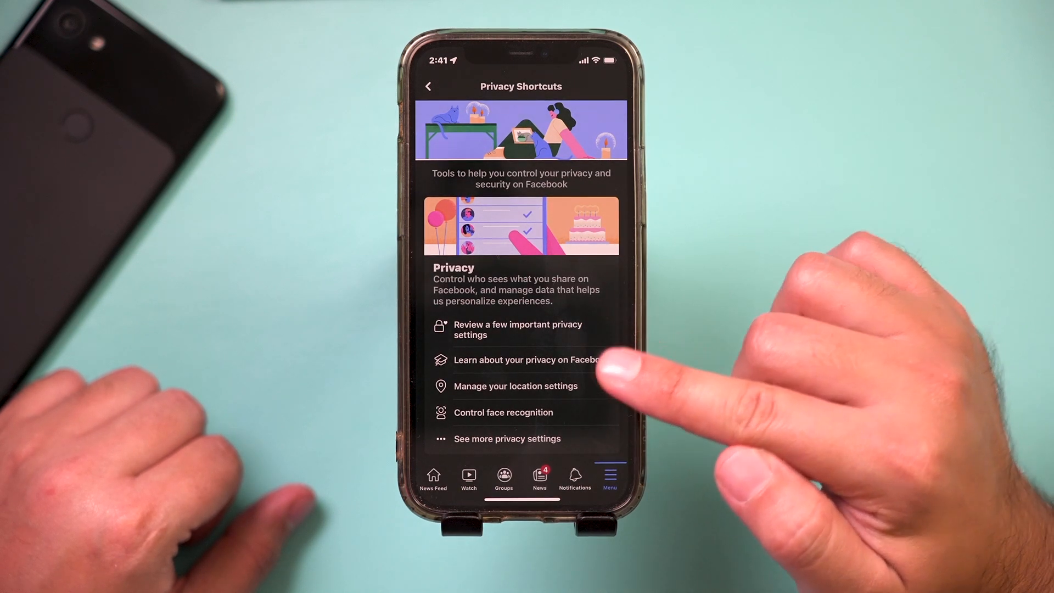
left_click(517, 330)
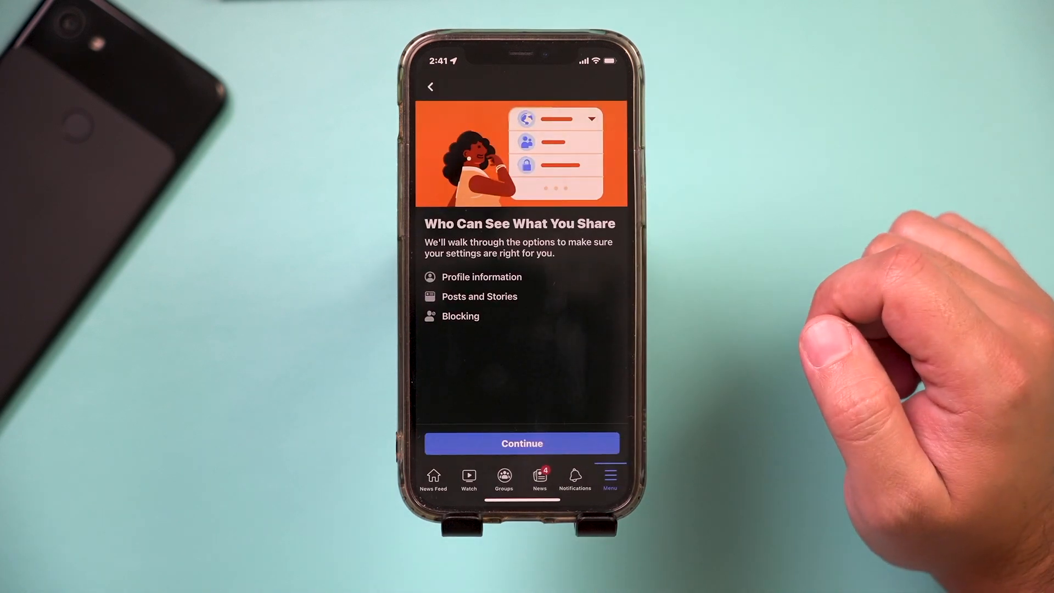
Review the profile information audiences, then advance to Posts and Stories.
left_click(521, 443)
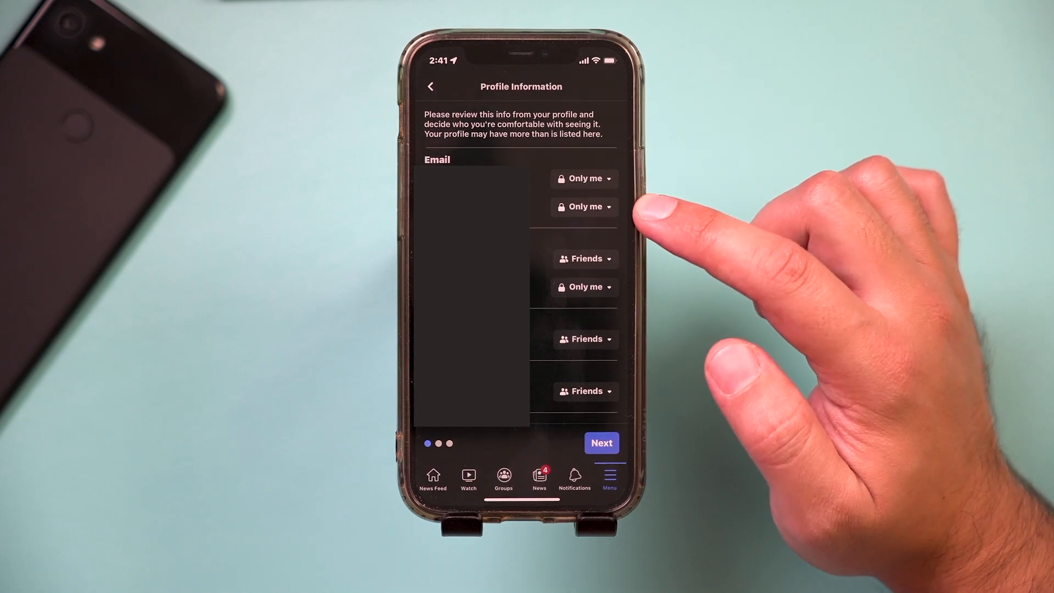
left_click(584, 206)
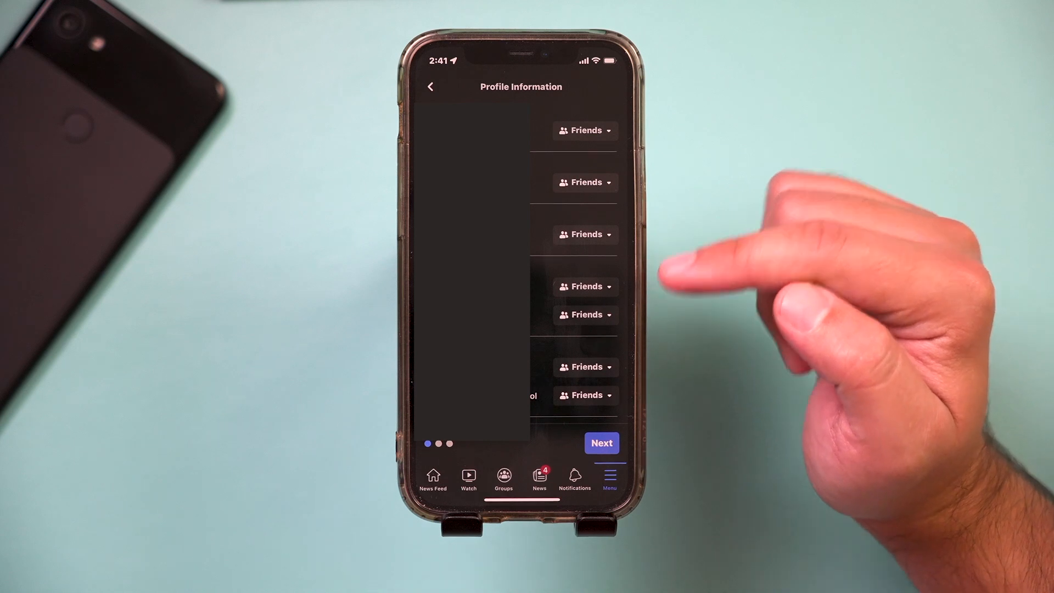
left_click(585, 286)
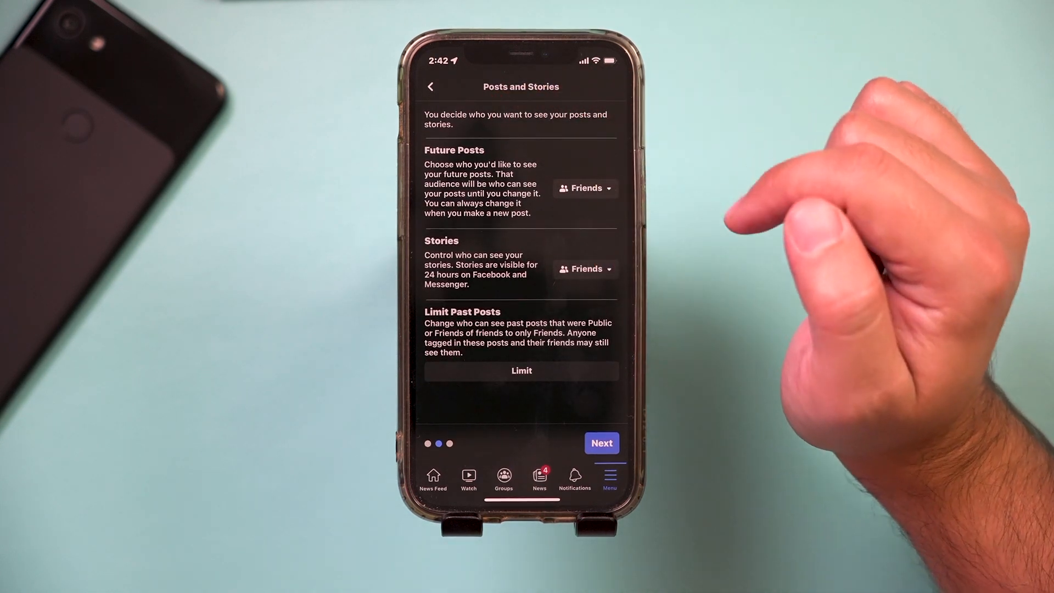
Review future posts, stories and limit past posts, then advance to Blocking.
left_click(585, 188)
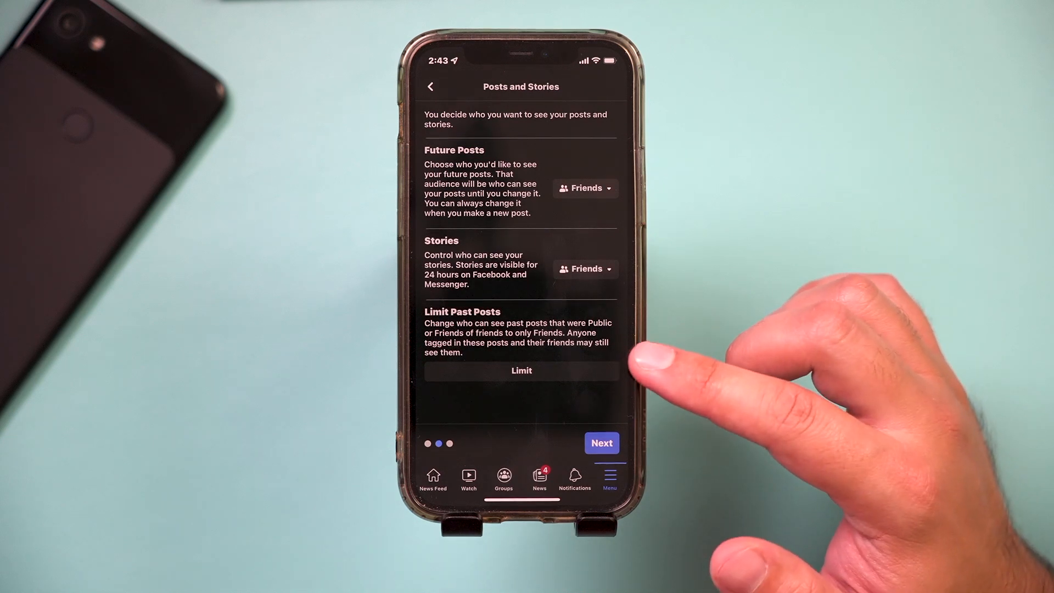
left_click(521, 370)
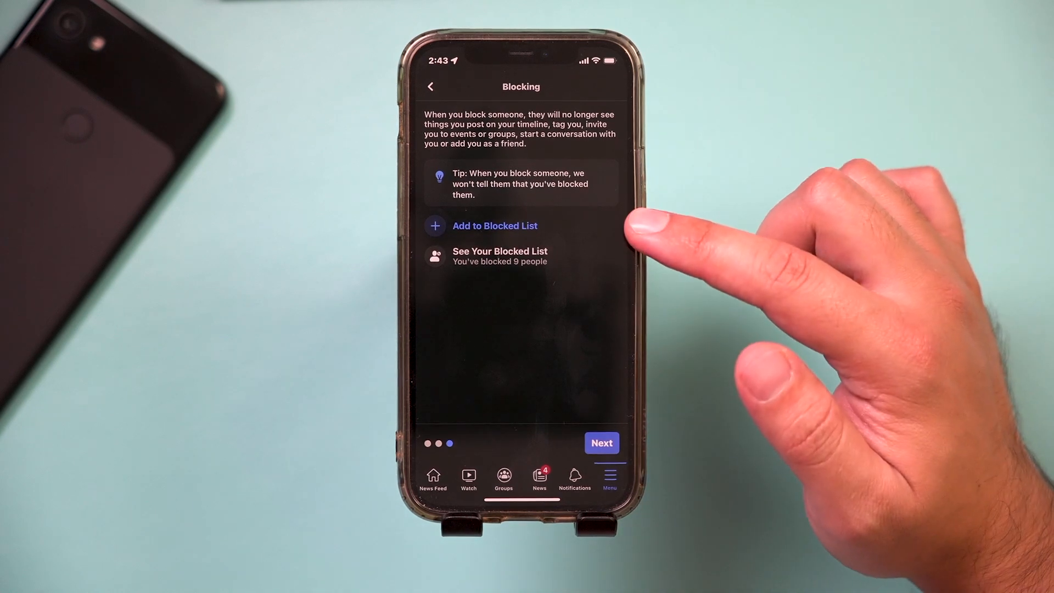
Finish the Blocking step, completing 'Who can see what you share'.
left_click(602, 443)
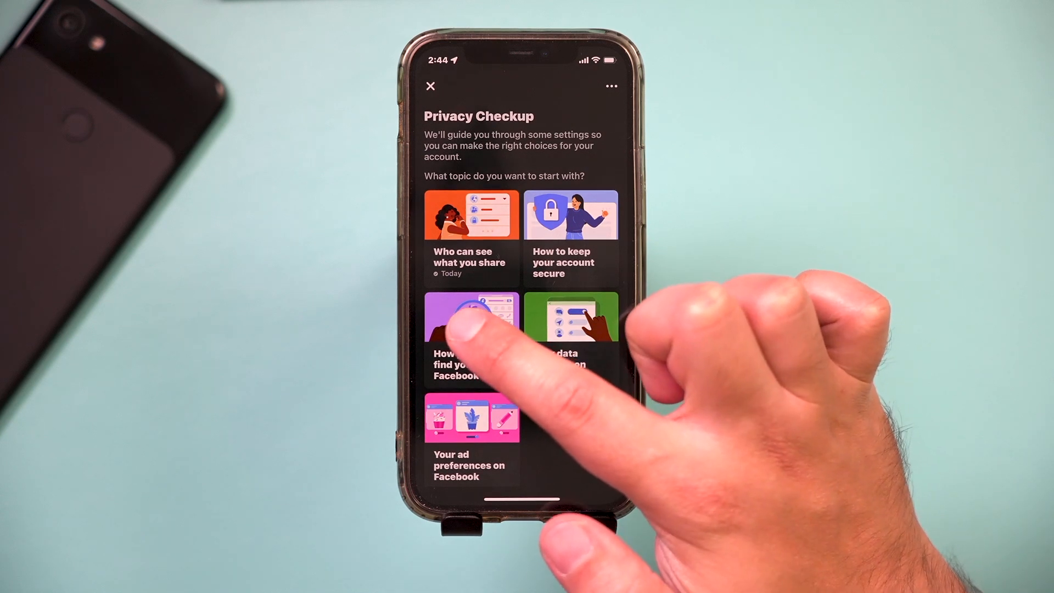
Set friend request, phone and email lookup, and search engine options for finding you.
left_click(472, 321)
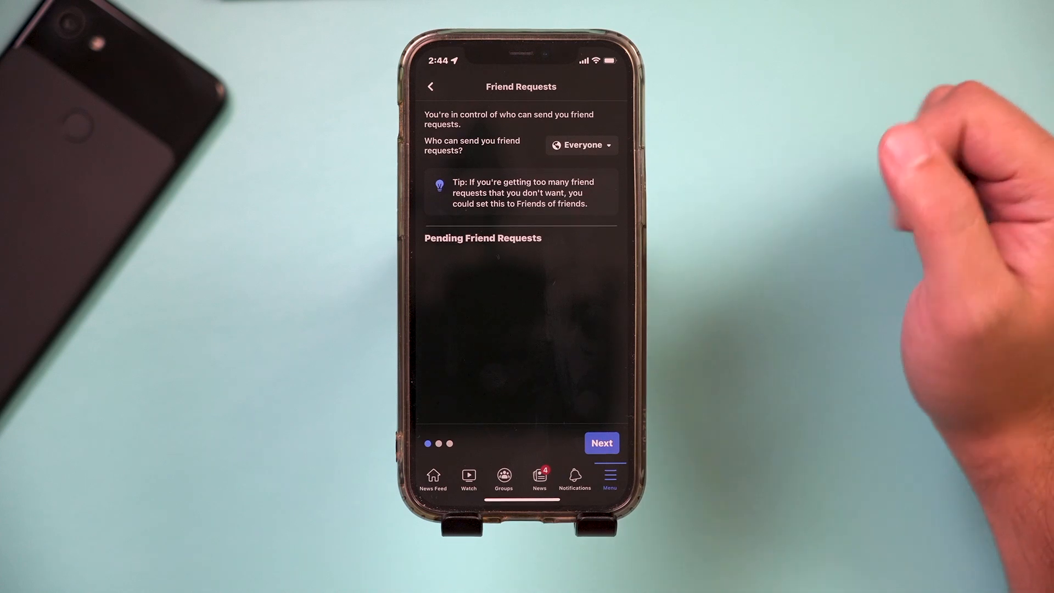
left_click(581, 145)
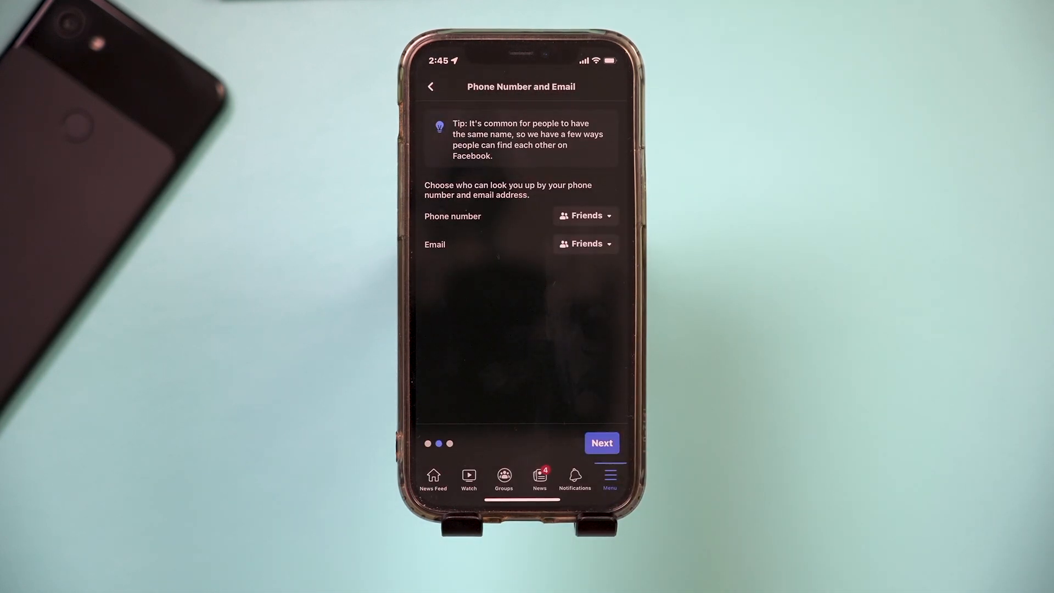
left_click(584, 216)
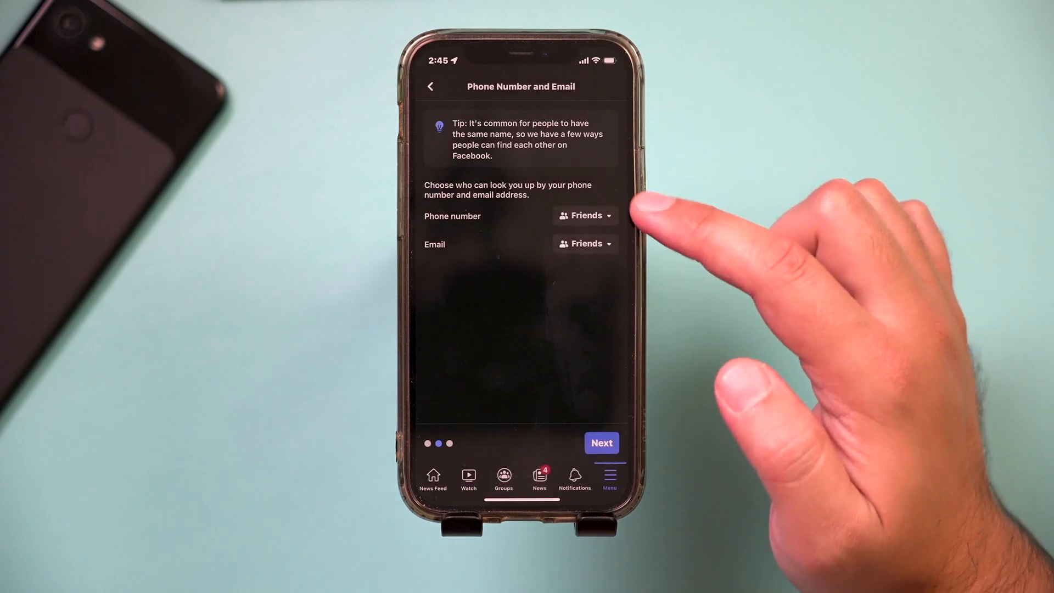
left_click(601, 443)
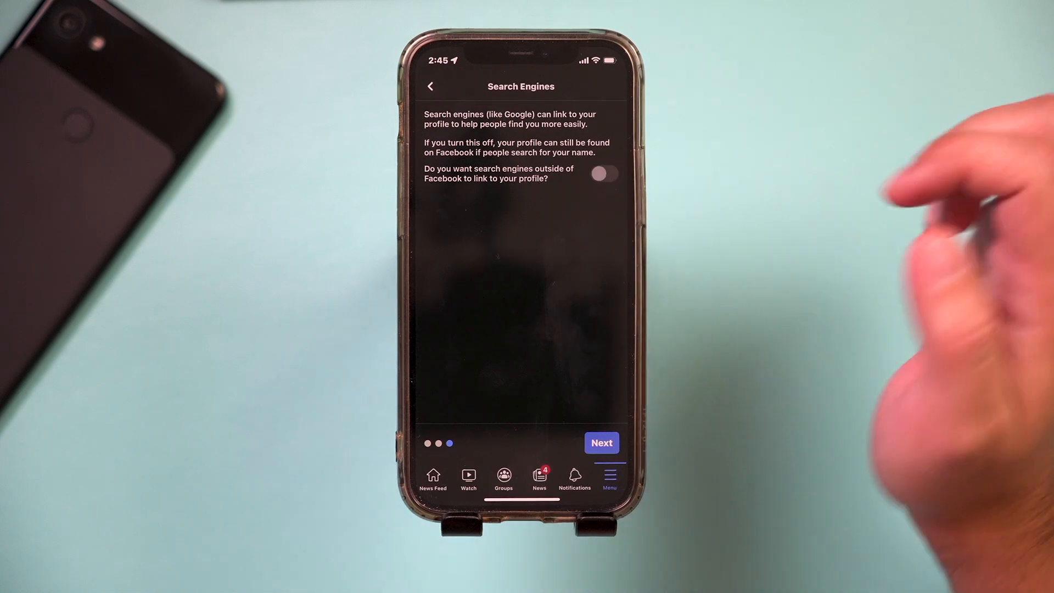
left_click(601, 442)
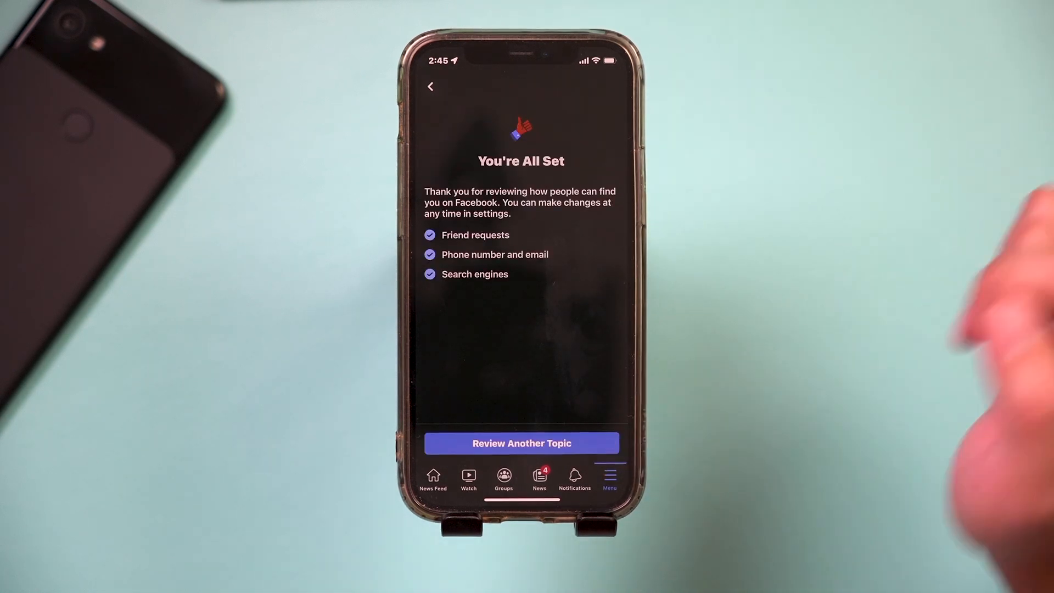
left_click(522, 443)
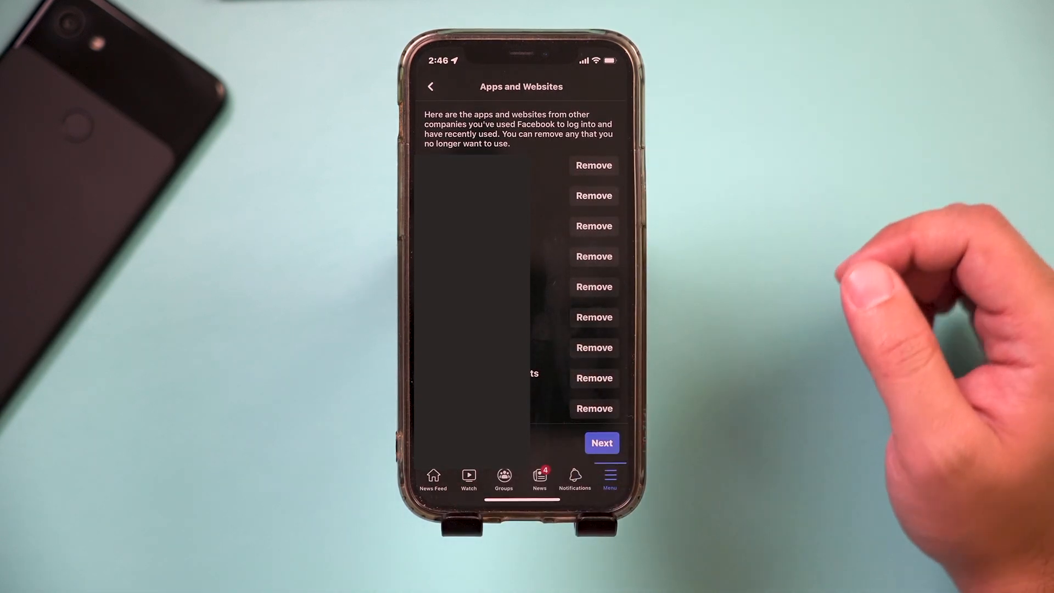
Pass Apps and Websites, Face Recognition and Location, then go to device settings.
left_click(602, 443)
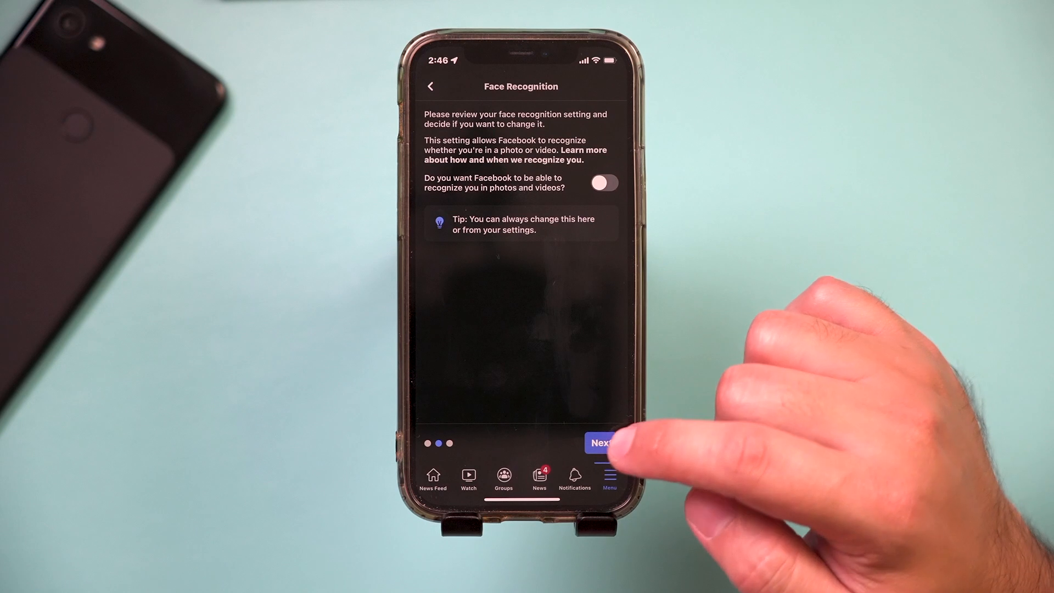
left_click(603, 443)
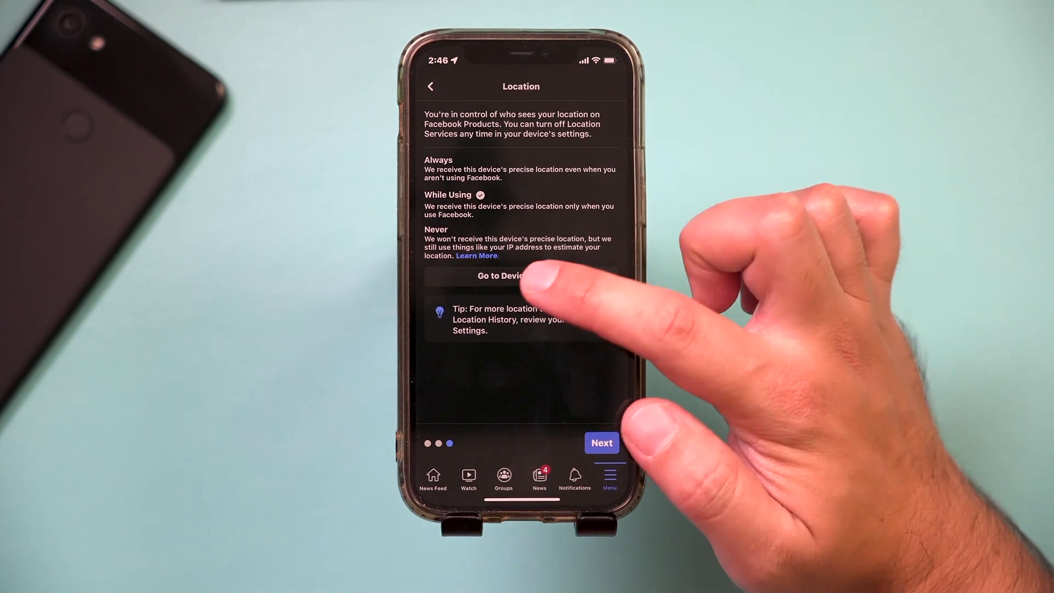
left_click(498, 275)
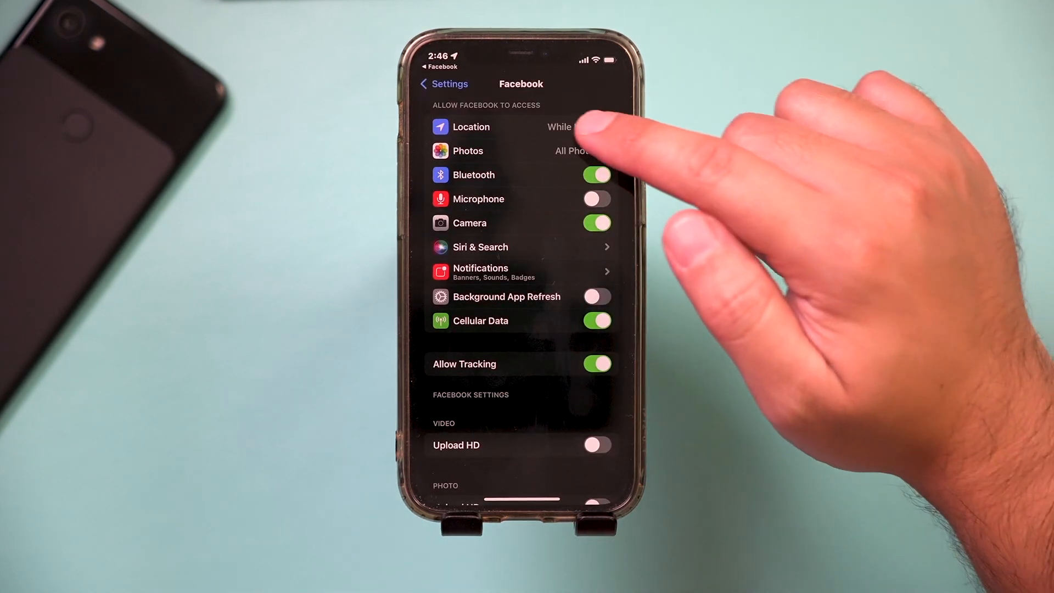
Check Facebook's location access in iOS Settings.
left_click(470, 127)
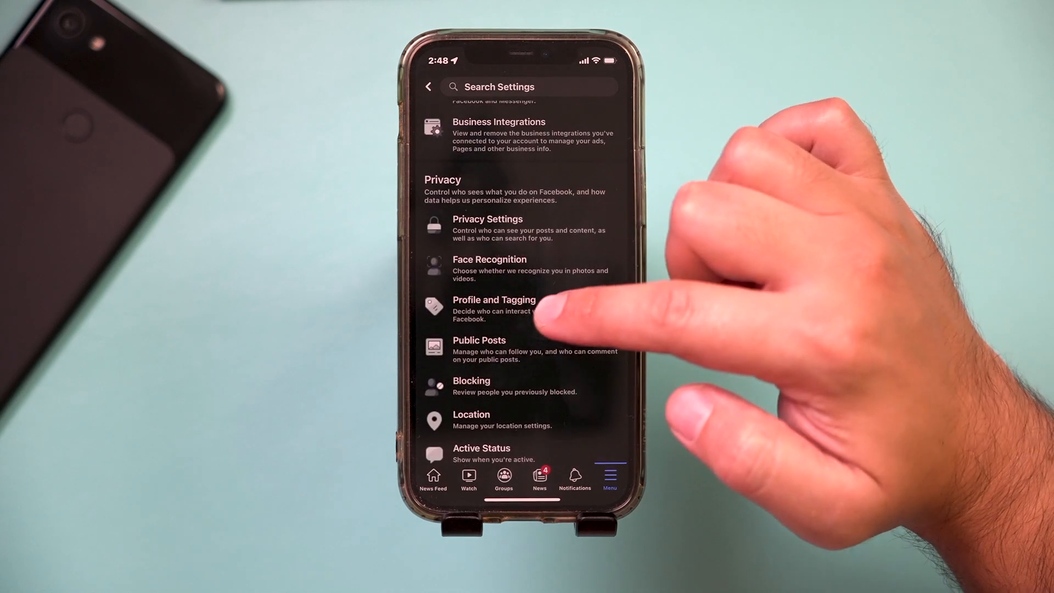
Keep tag review on and set tagged-post visibility and profile posting to Friends.
left_click(494, 300)
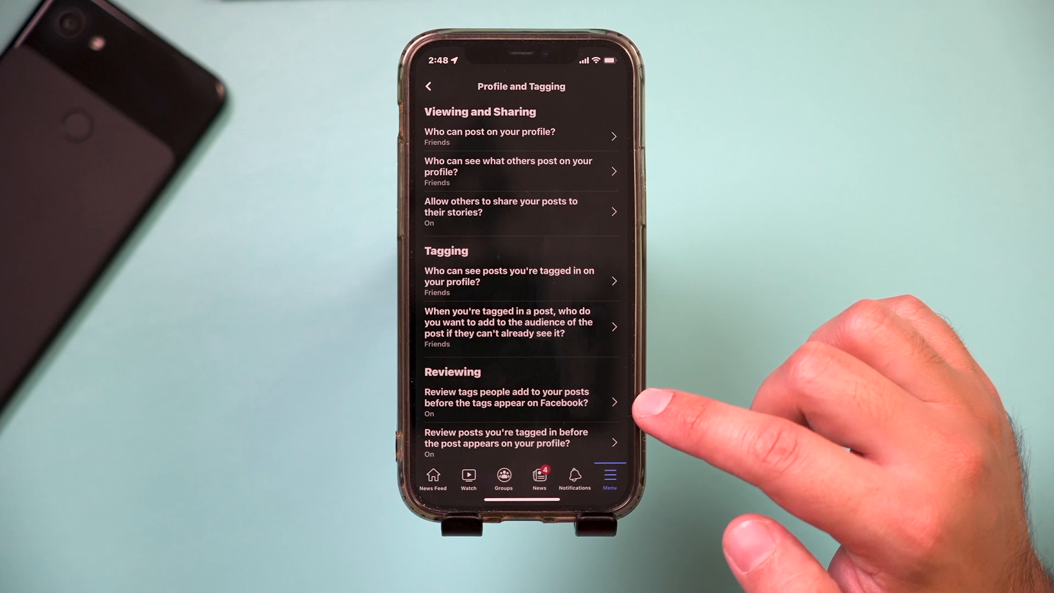
left_click(515, 402)
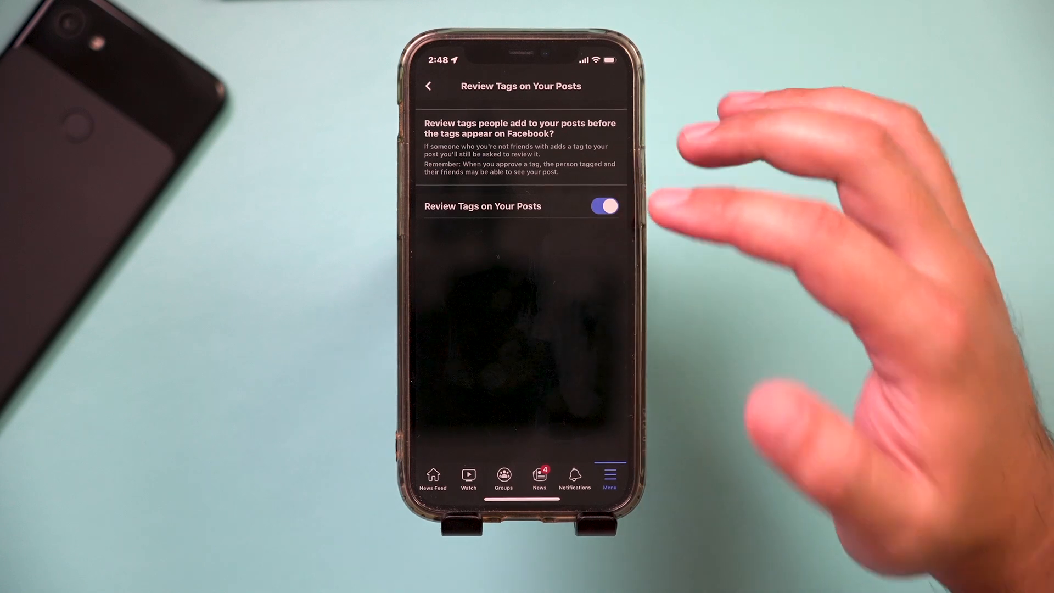
left_click(428, 85)
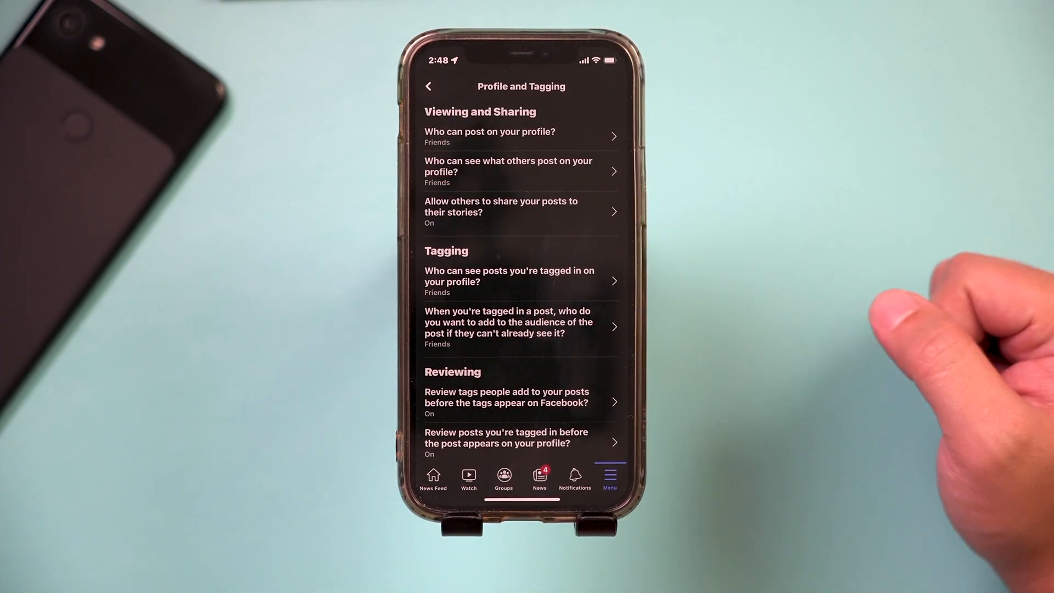
left_click(509, 281)
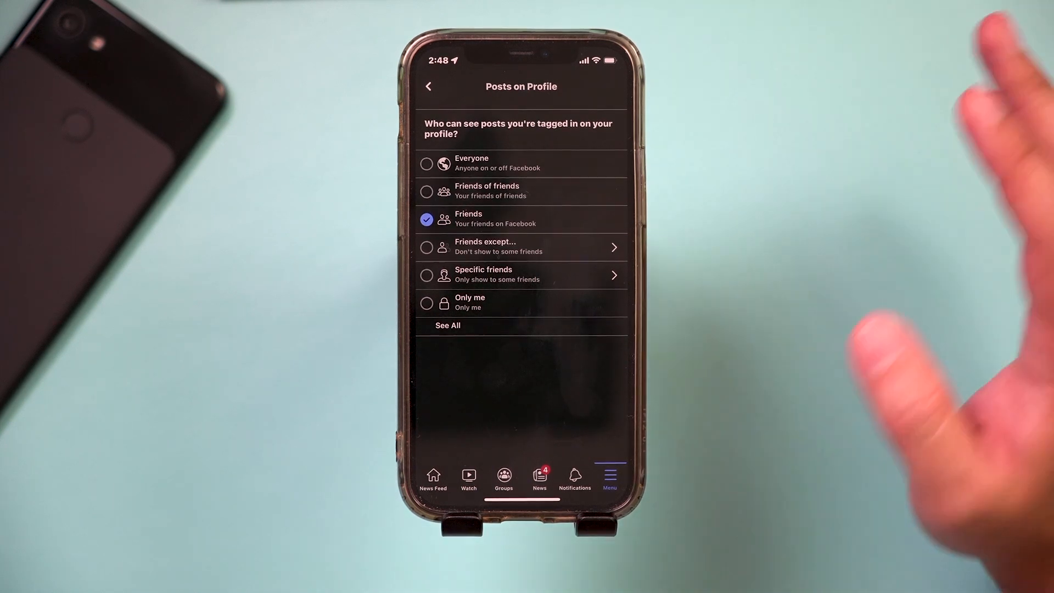
left_click(429, 86)
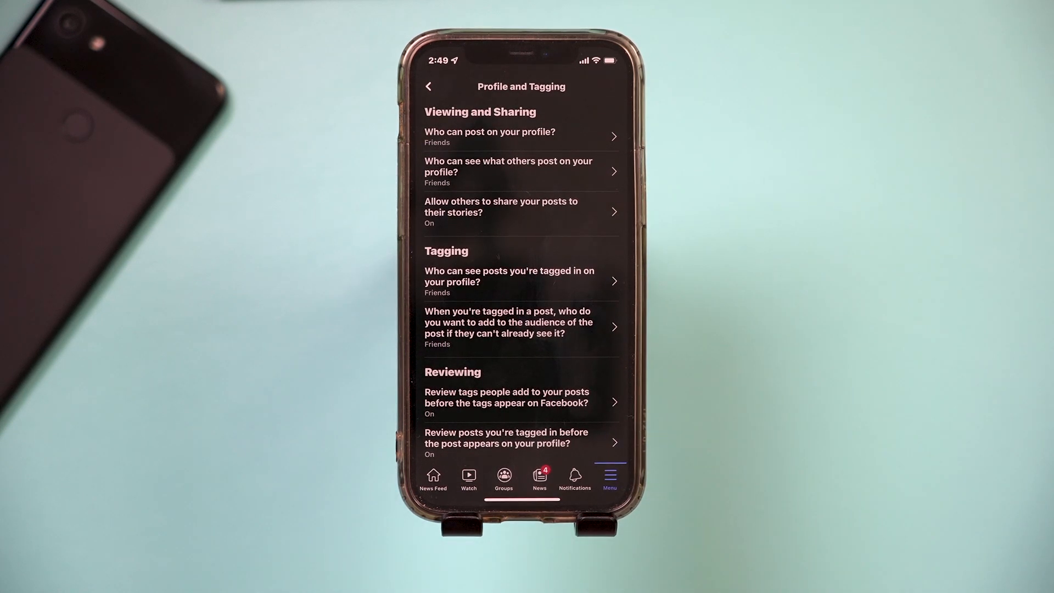
left_click(491, 137)
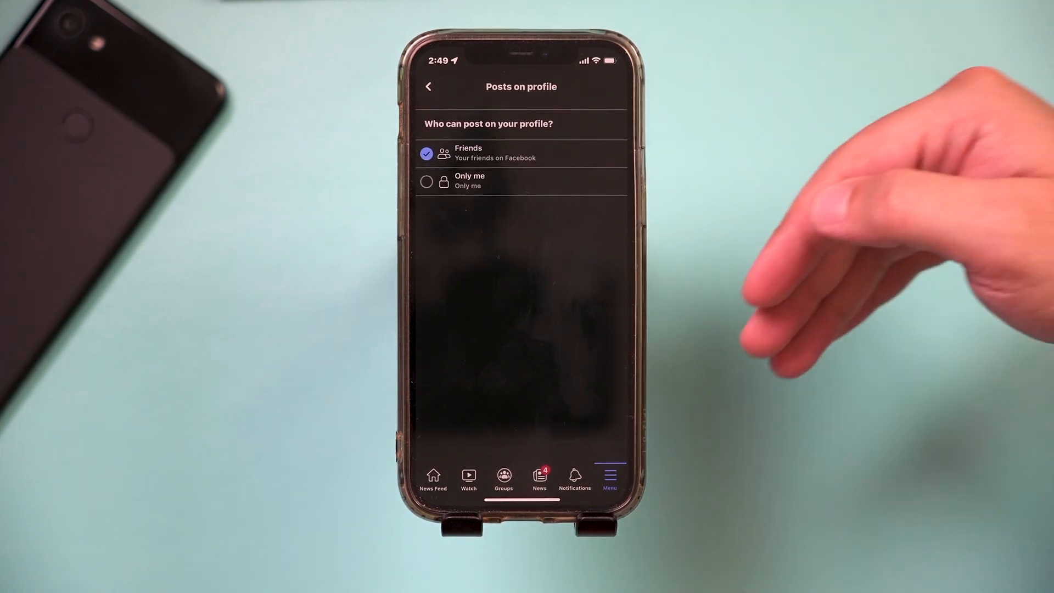
left_click(428, 87)
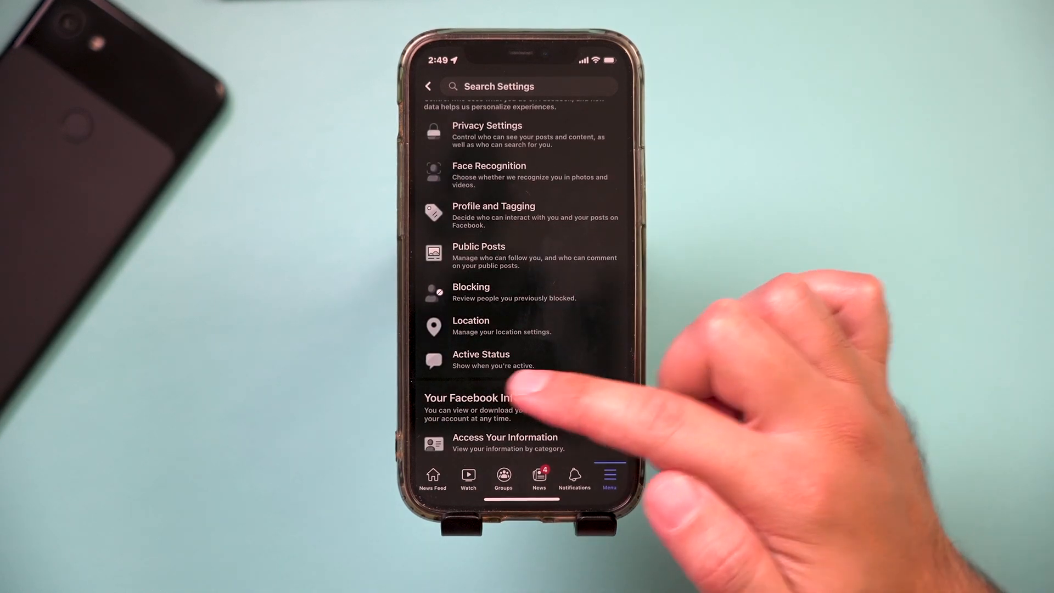
Exit Settings back to the Facebook Menu tab.
left_click(480, 357)
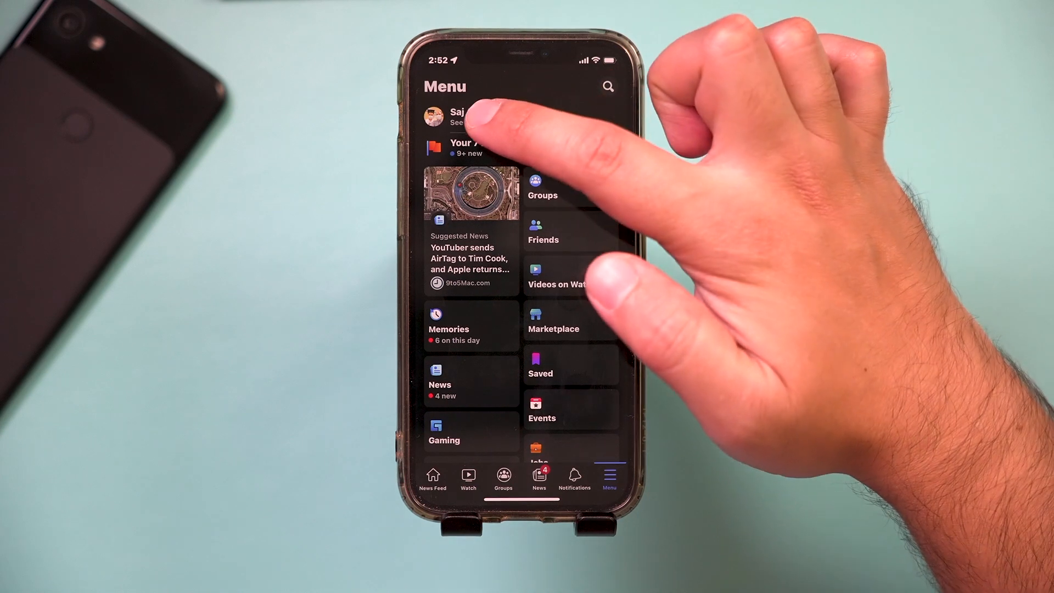
Open the Millennium Falcon photo from your profile and show its actions menu.
left_click(455, 114)
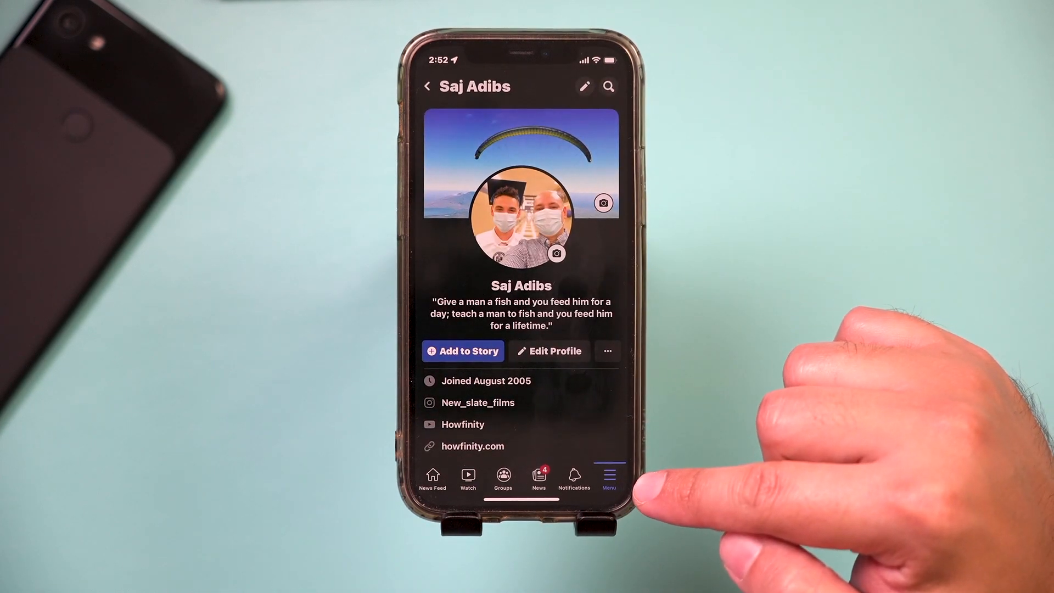
scroll("down", 3)
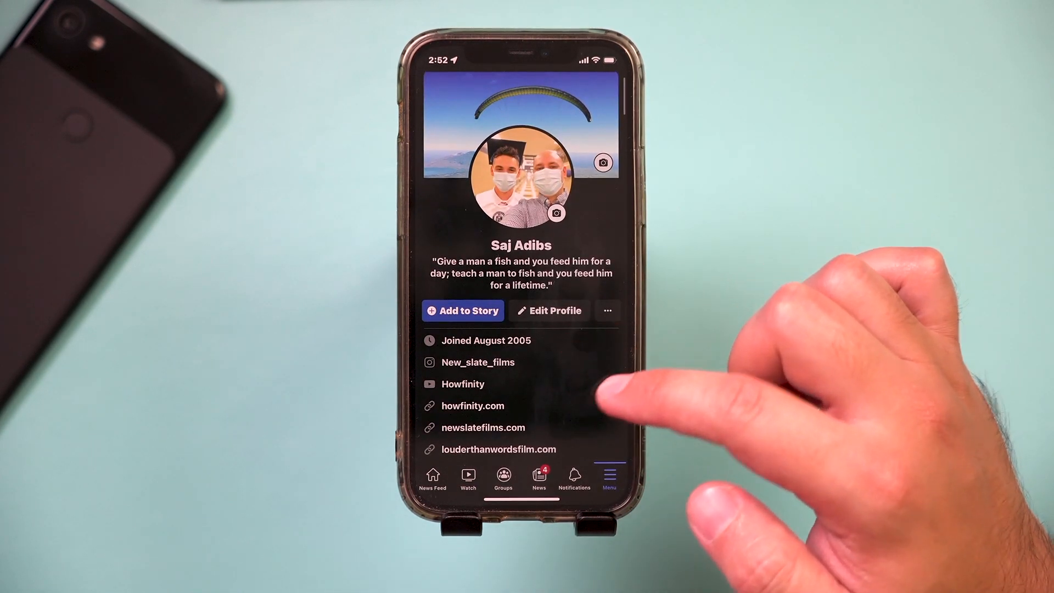
scroll("down", 3)
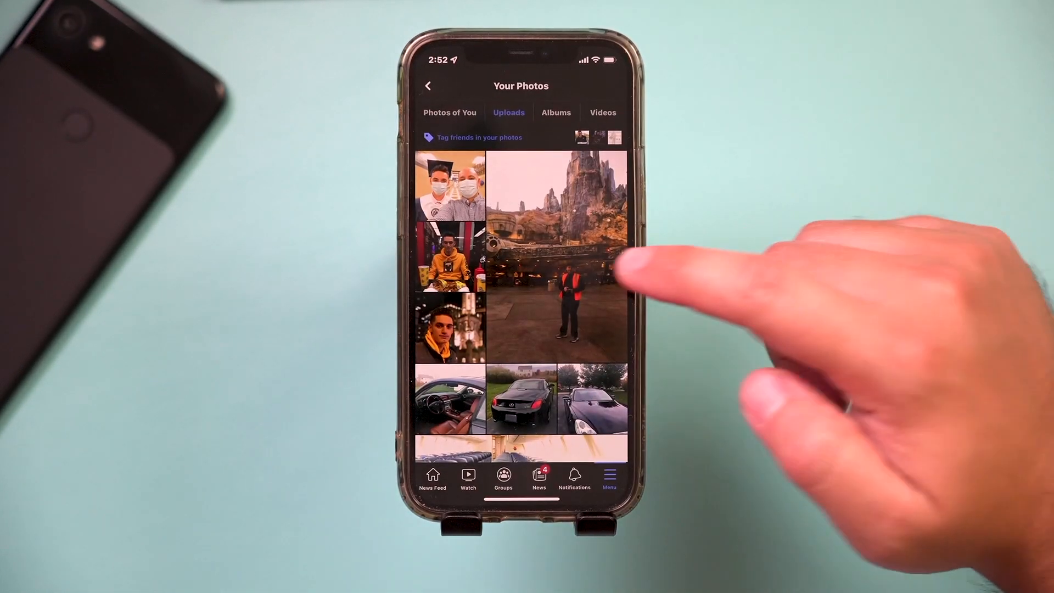
left_click(550, 244)
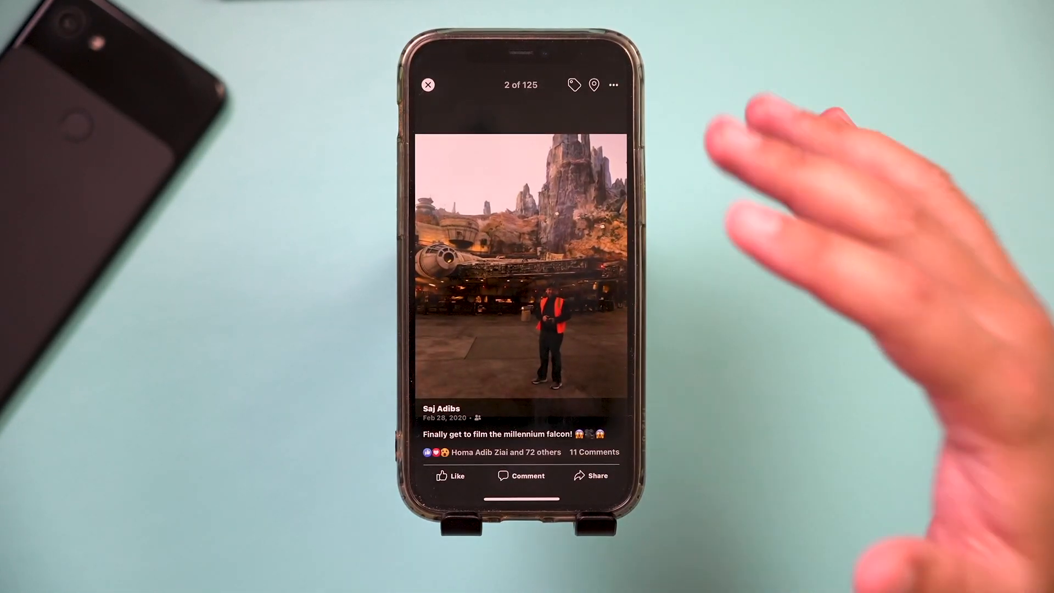
left_click(613, 85)
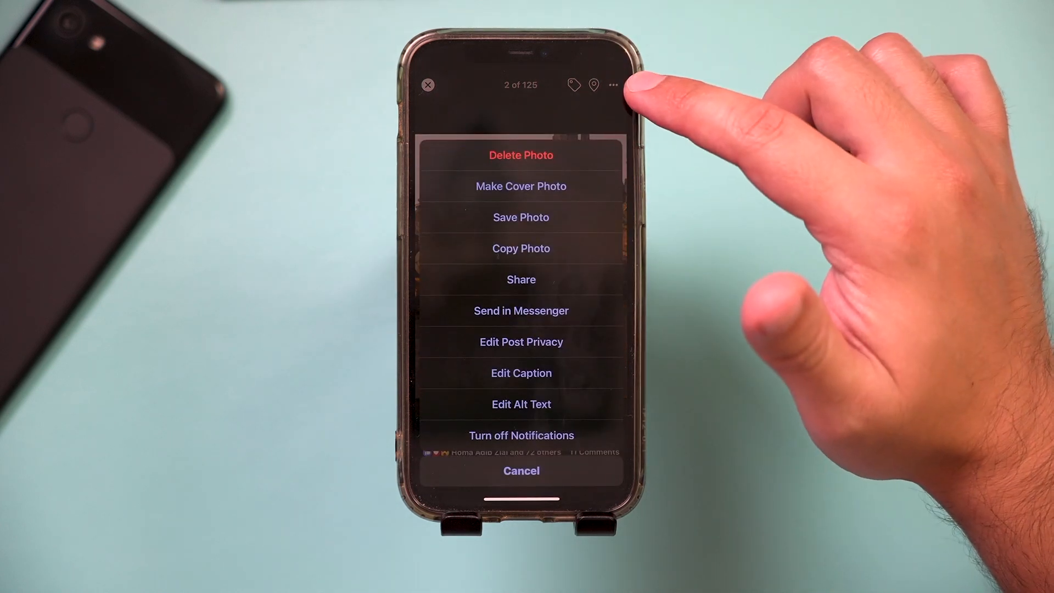